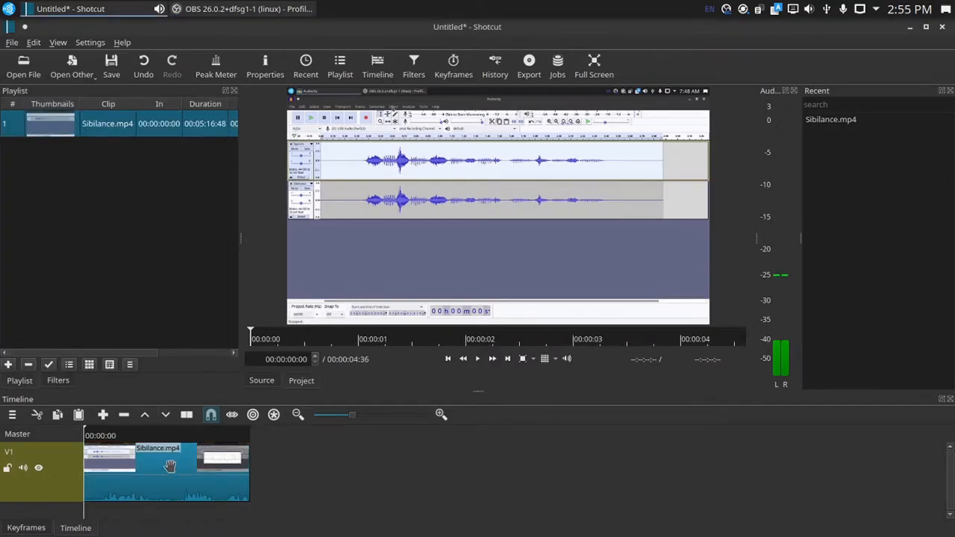
pyautogui.moveTo(119, 445)
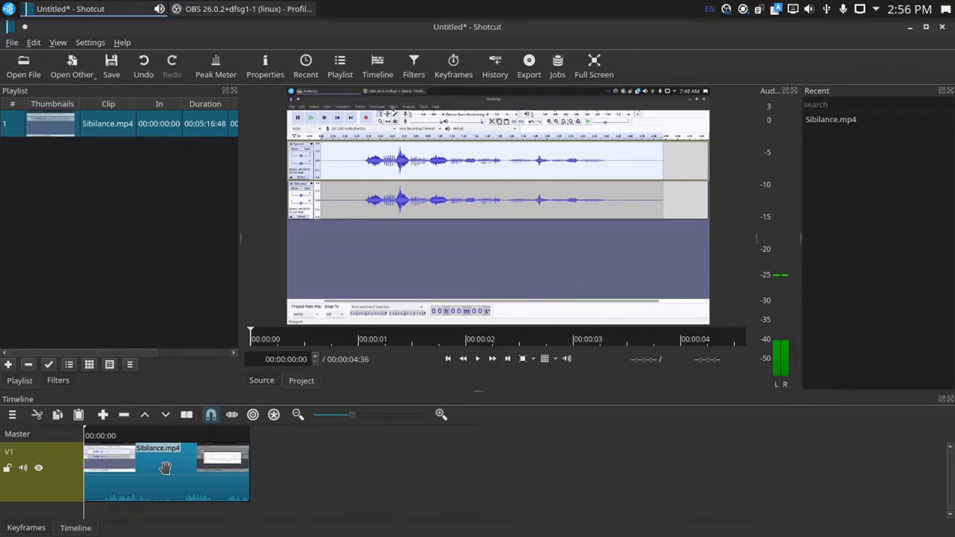
pyautogui.moveTo(137, 412)
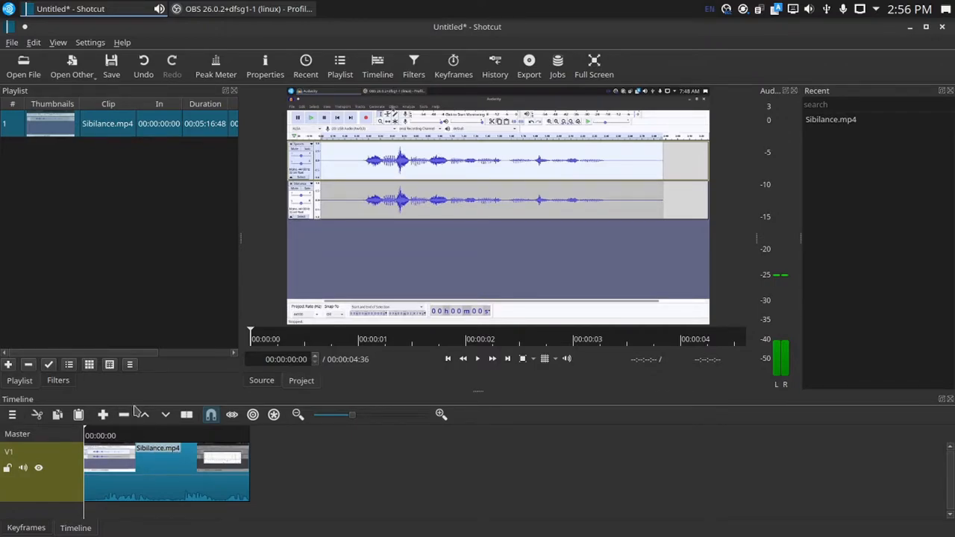
# - Show the Filters panel for the clip
pyautogui.click(413, 66)
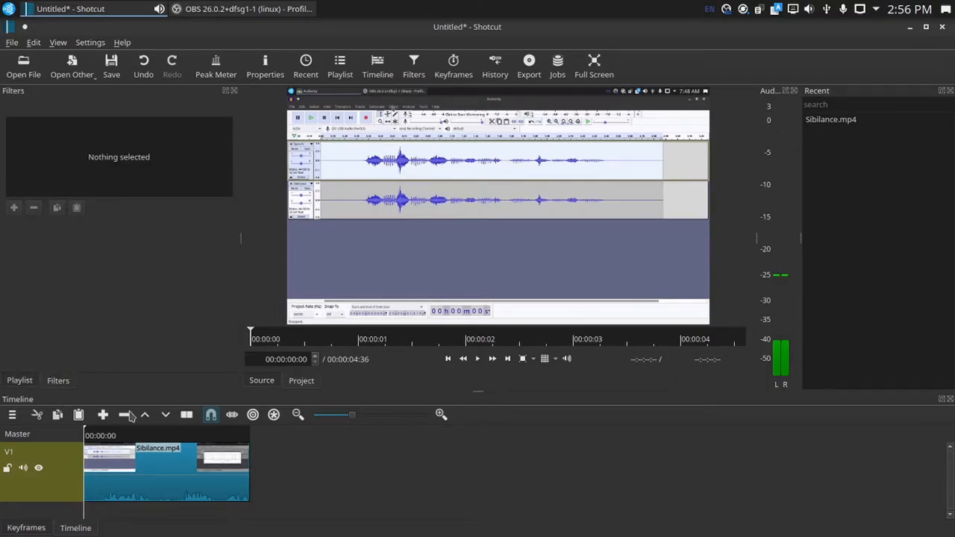
# - Add a Rotate and Scale filter to Sibilance.mp4 and enable keyframing on it
pyautogui.click(13, 207)
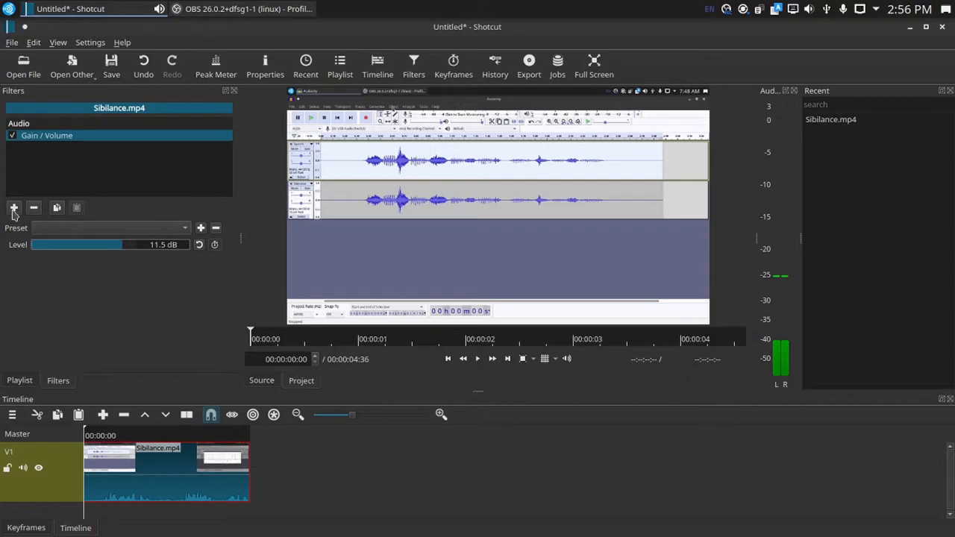
pyautogui.click(13, 207)
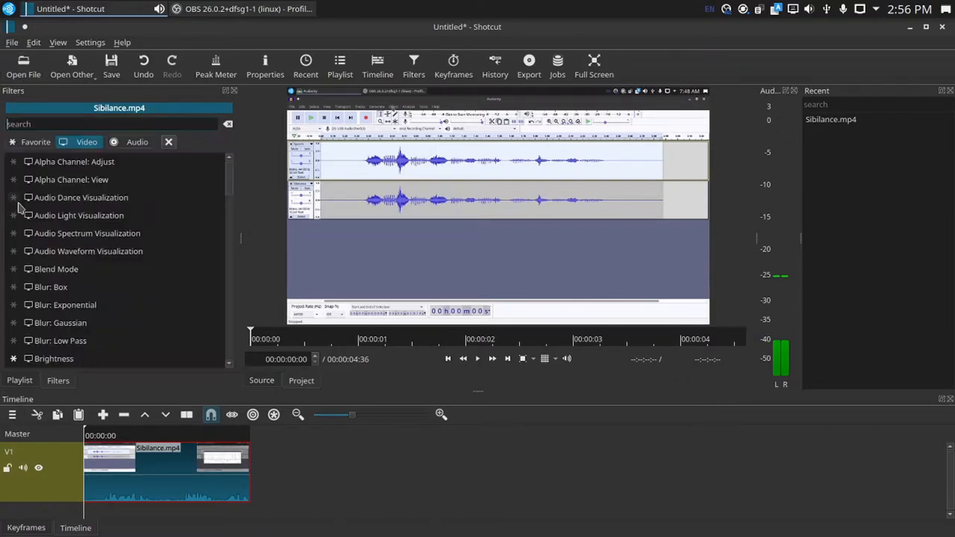
pyautogui.click(74, 161)
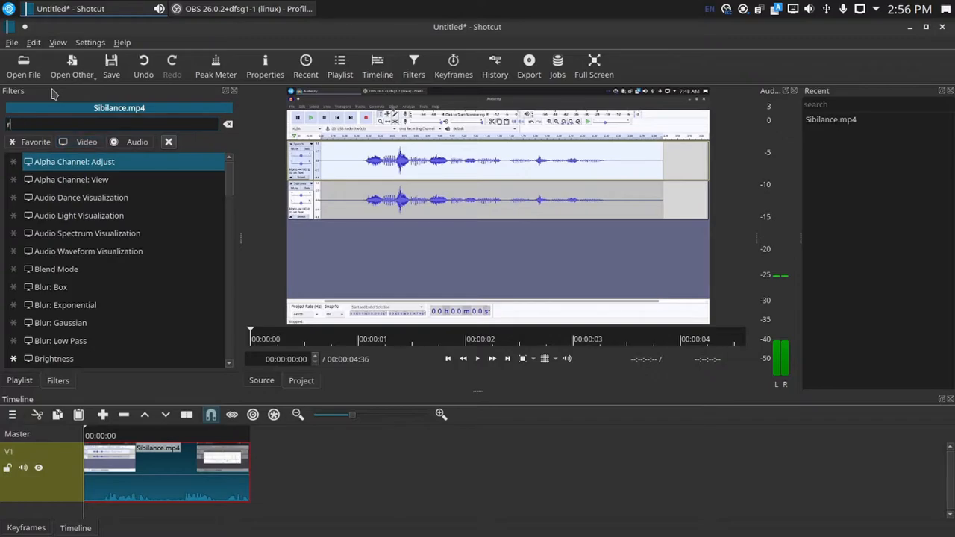
pyautogui.write('otate')
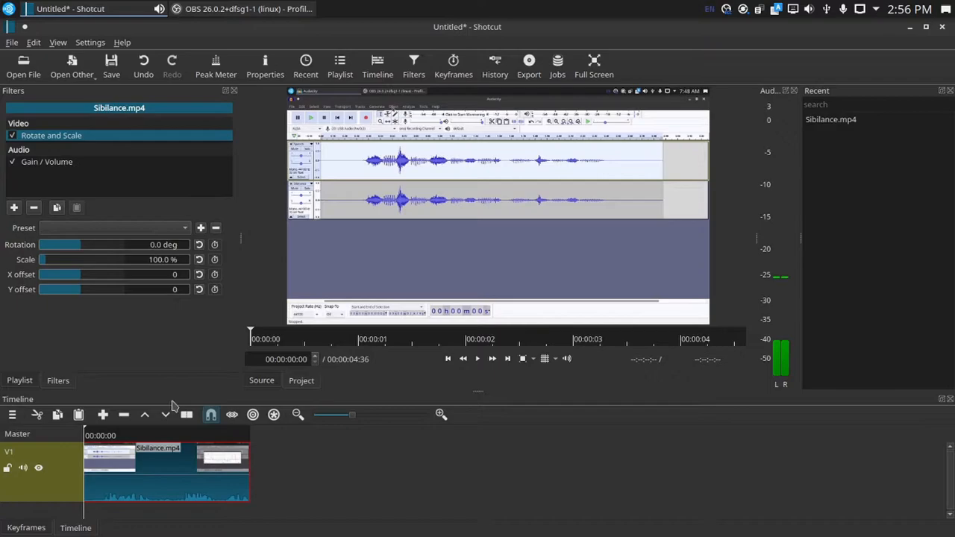
pyautogui.moveTo(217, 297)
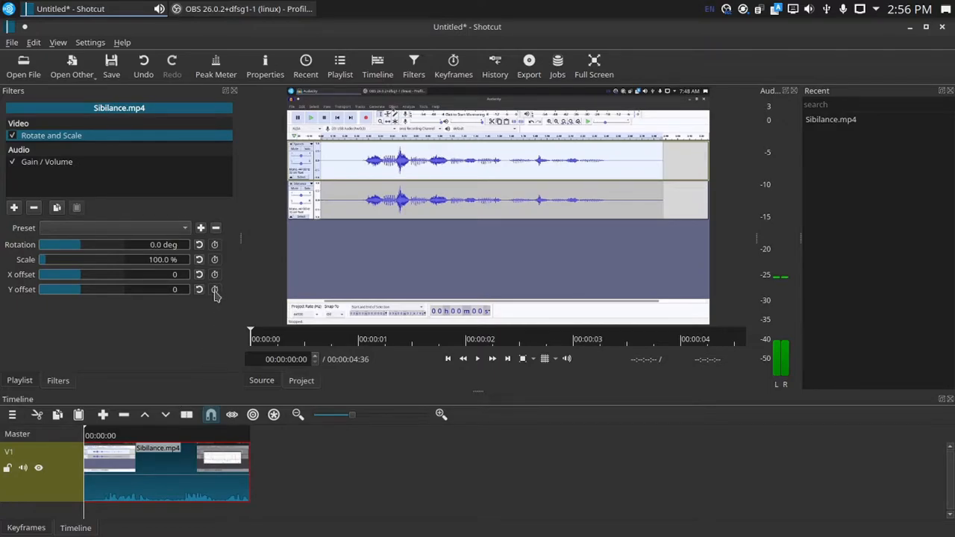
pyautogui.click(215, 290)
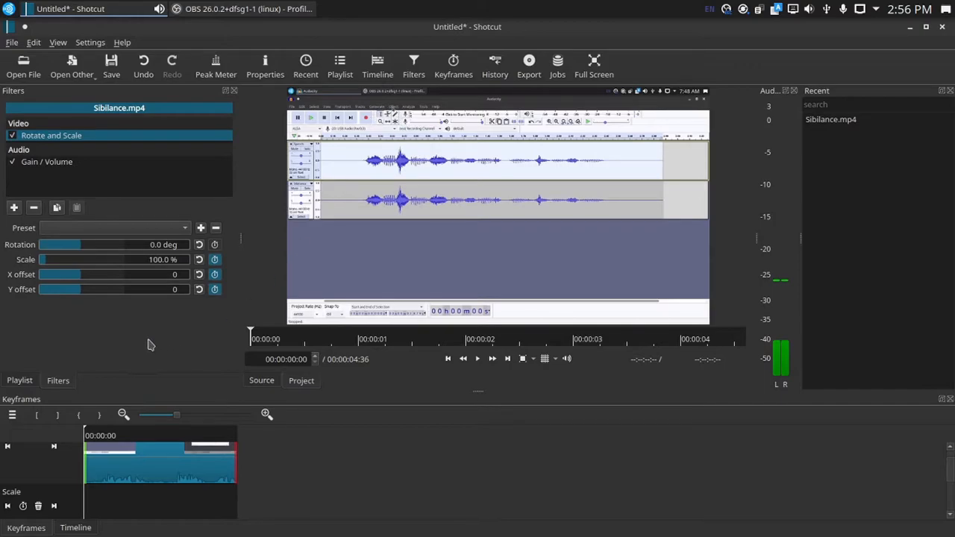
pyautogui.moveTo(51, 271)
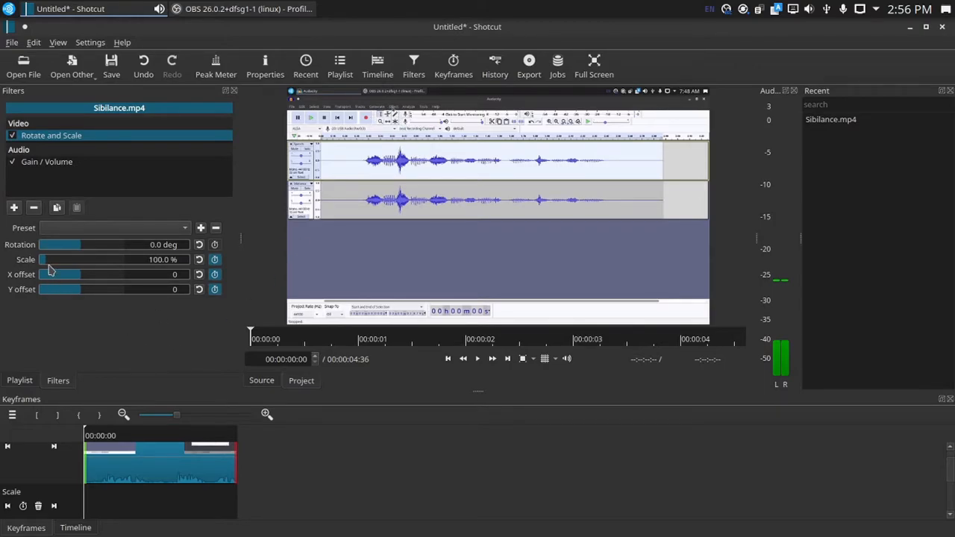
# - Scale the clip to 285.8% with X and Y offsets of 238 for a menu close-up
pyautogui.moveTo(57, 259); pyautogui.dragTo(74, 260)
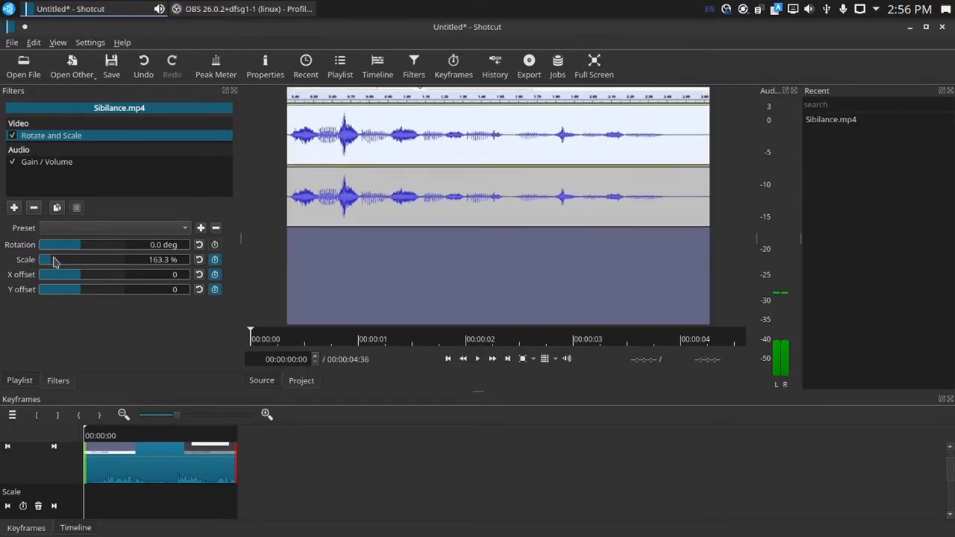
pyautogui.moveTo(59, 260); pyautogui.dragTo(82, 259)
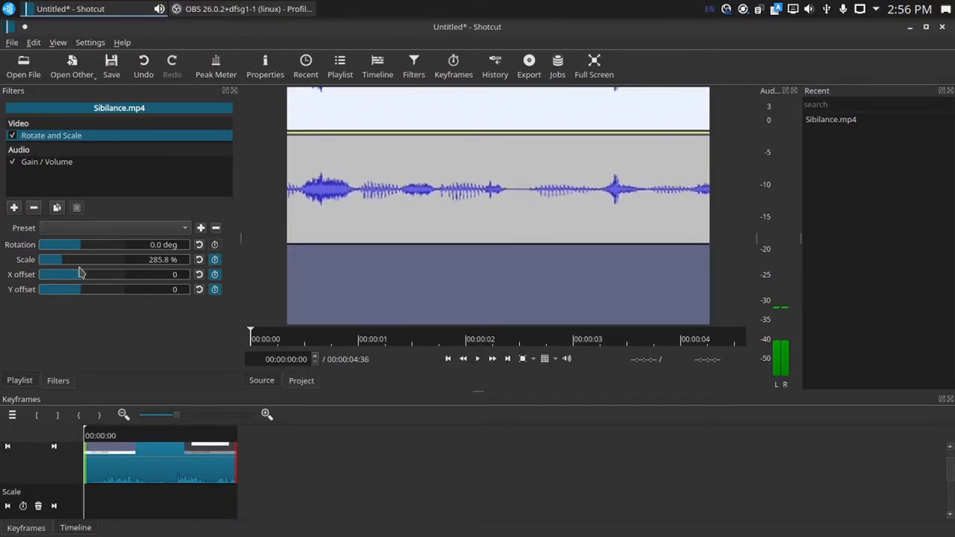
pyautogui.moveTo(58, 274); pyautogui.dragTo(83, 274)
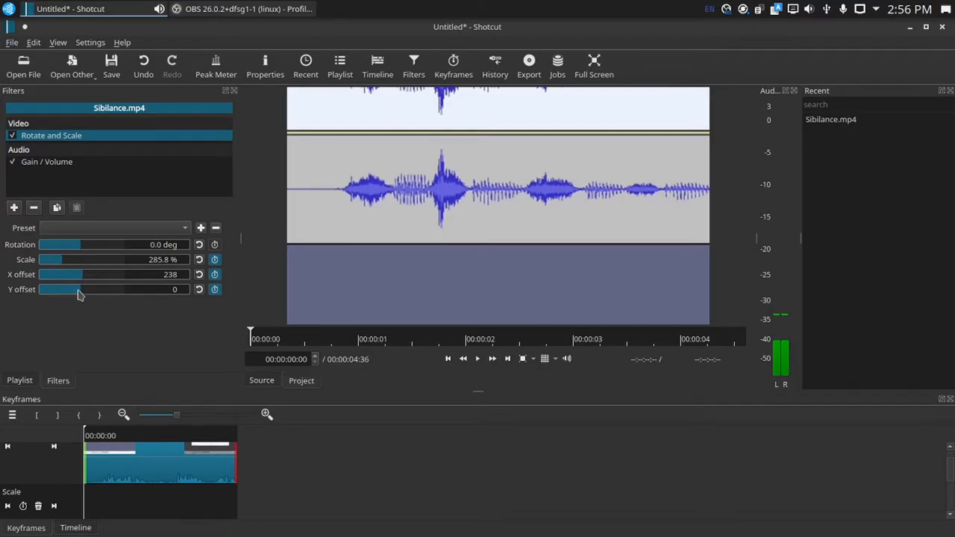
pyautogui.moveTo(82, 290); pyautogui.dragTo(63, 289)
pyautogui.write('238')
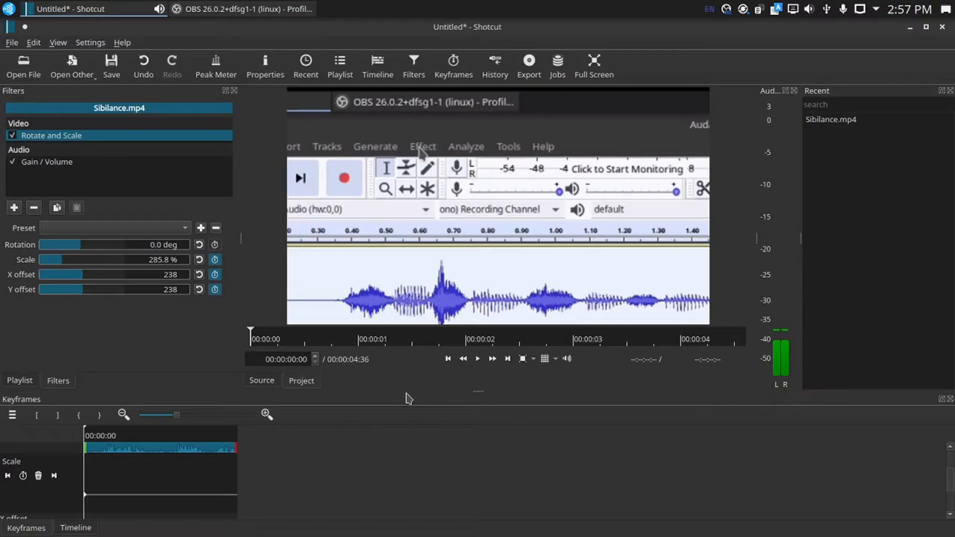
# - Move the playhead about two seconds into the clip
pyautogui.click(422, 146)
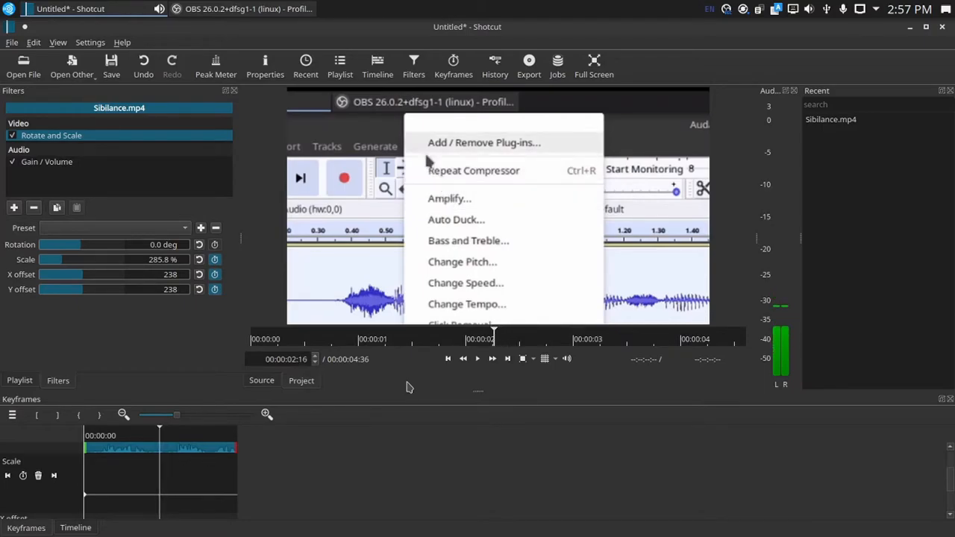
pyautogui.moveTo(220, 357)
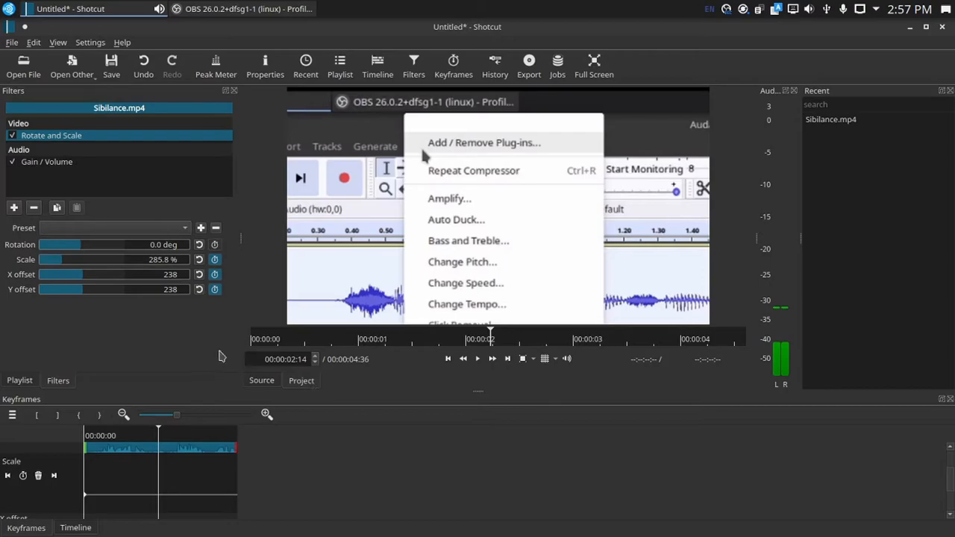
pyautogui.moveTo(182, 296)
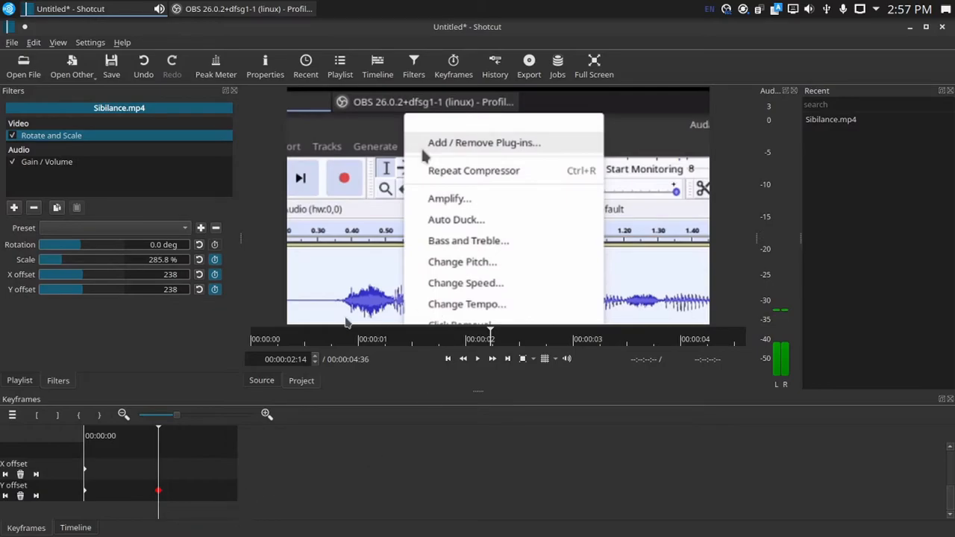
pyautogui.moveTo(478, 358)
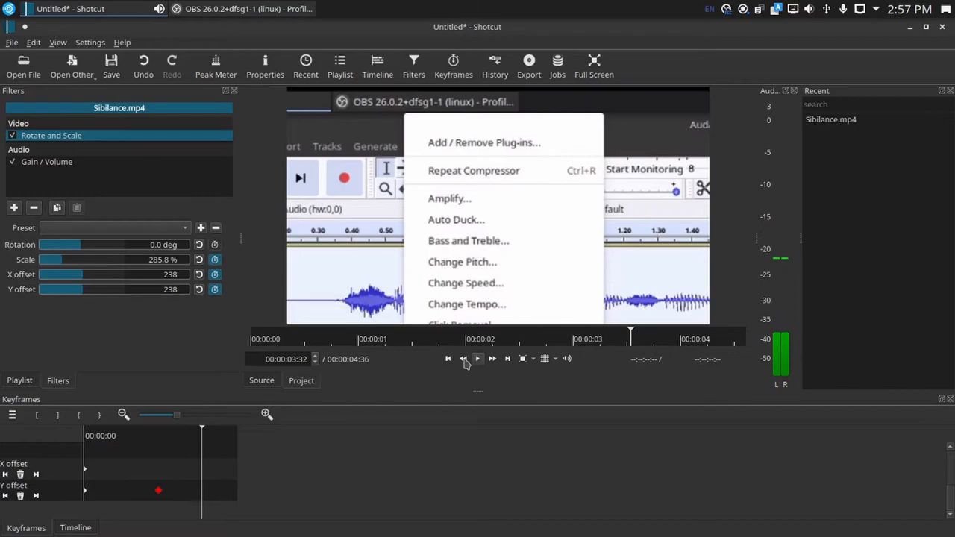
pyautogui.moveTo(83, 292)
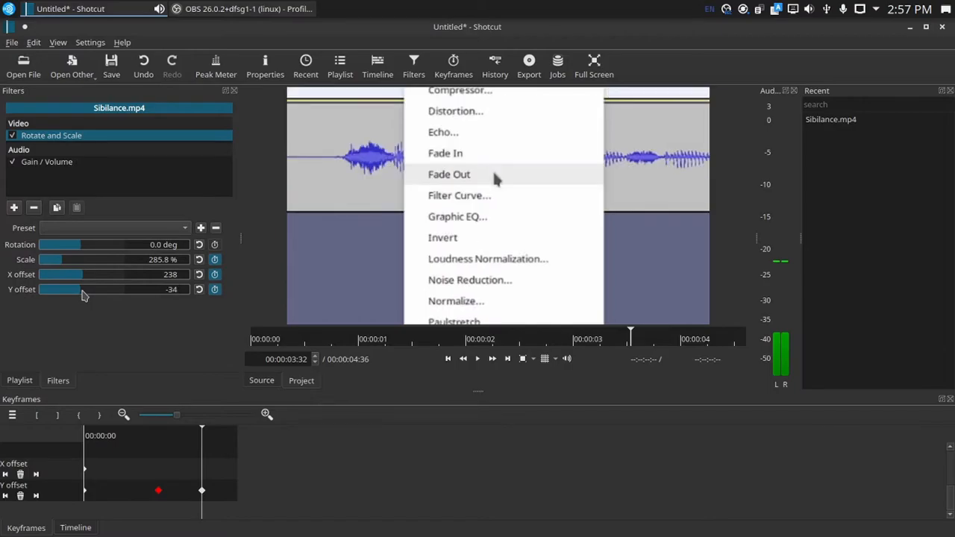
pyautogui.moveTo(92, 439)
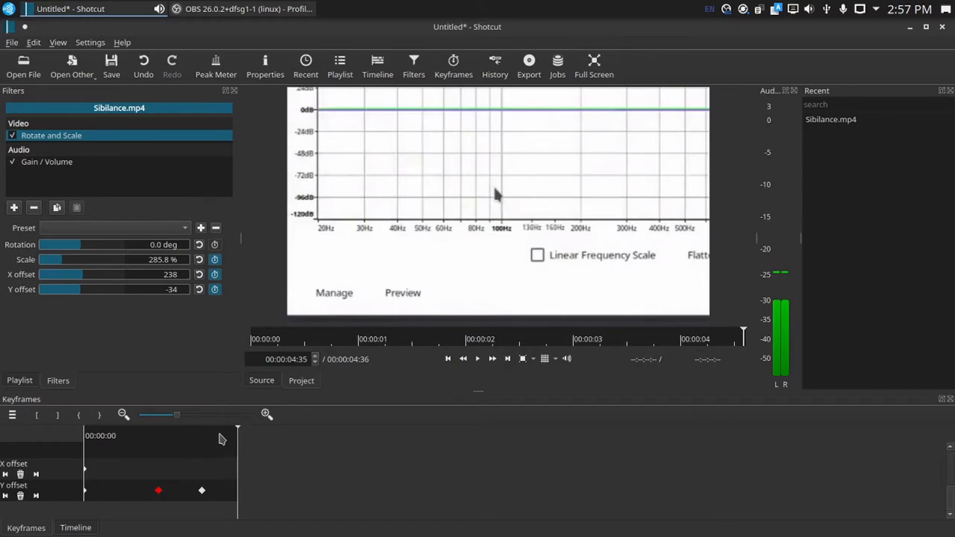
pyautogui.moveTo(196, 437)
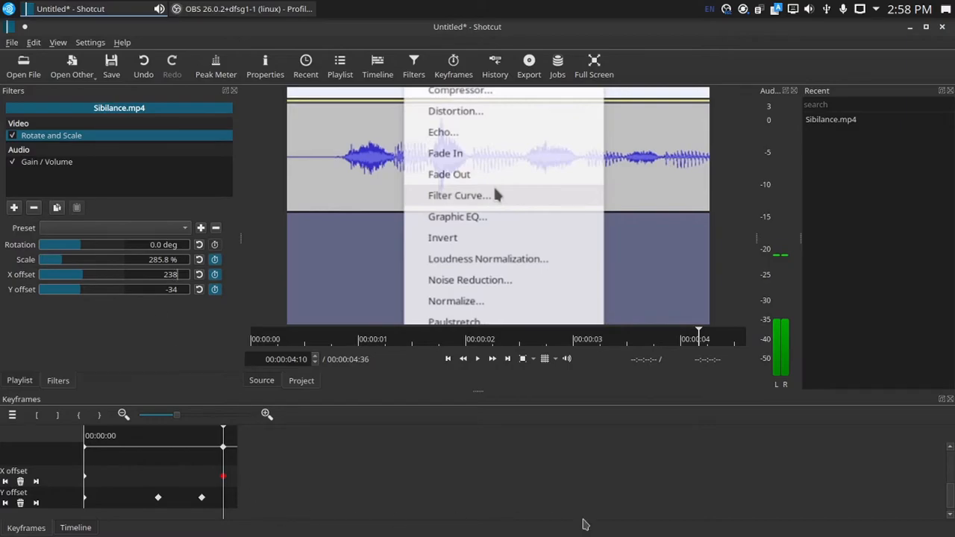
pyautogui.moveTo(200, 460)
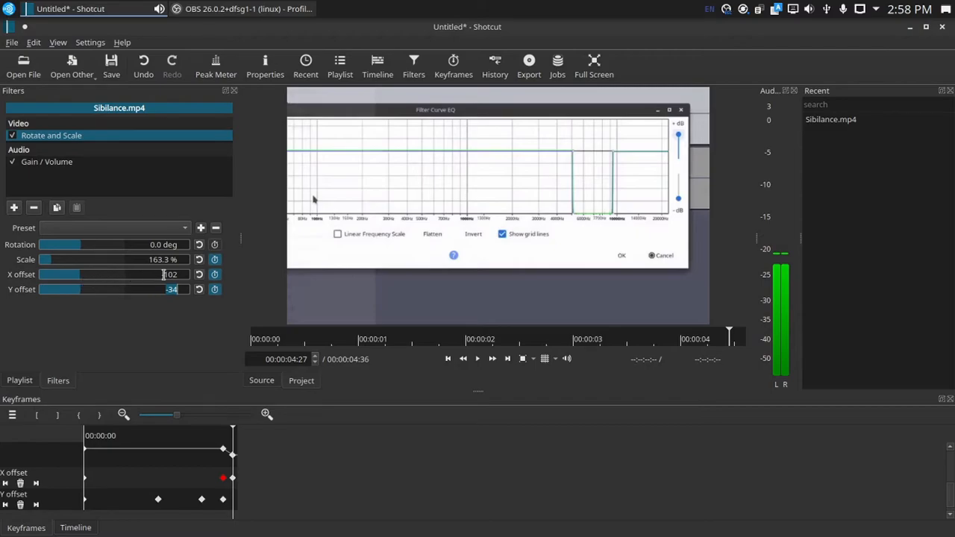
# - Enter -102 as an offset value for the current keyframe
pyautogui.write('-102')
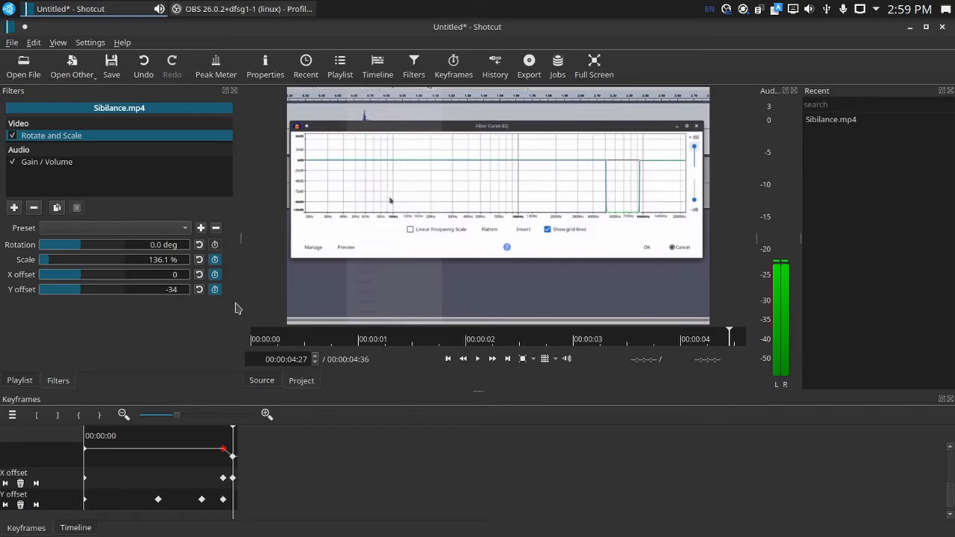
pyautogui.moveTo(249, 435)
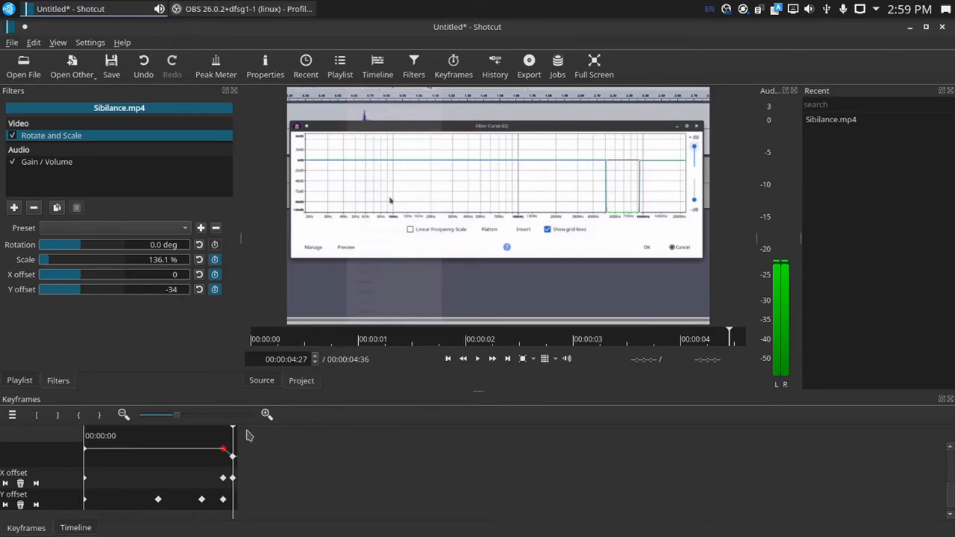
pyautogui.moveTo(236, 432)
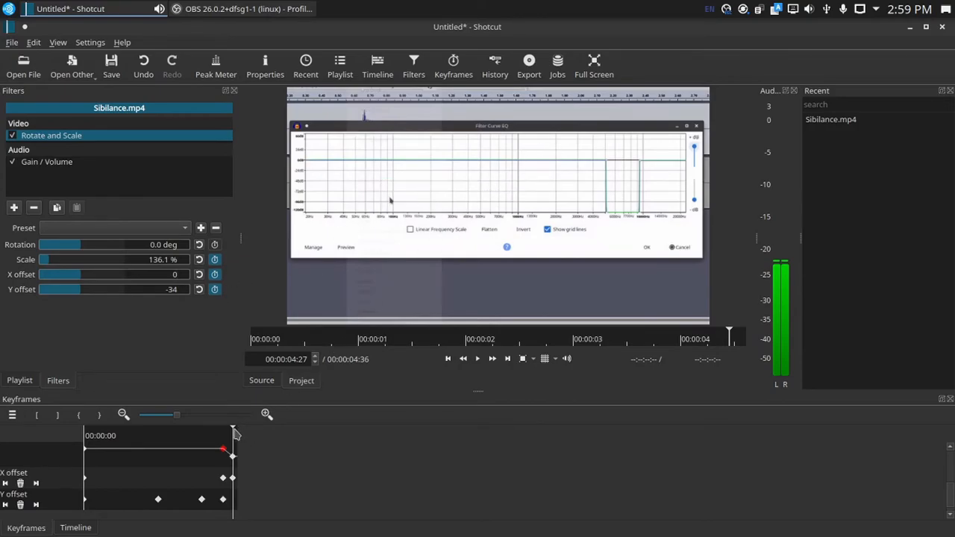
pyautogui.moveTo(227, 400)
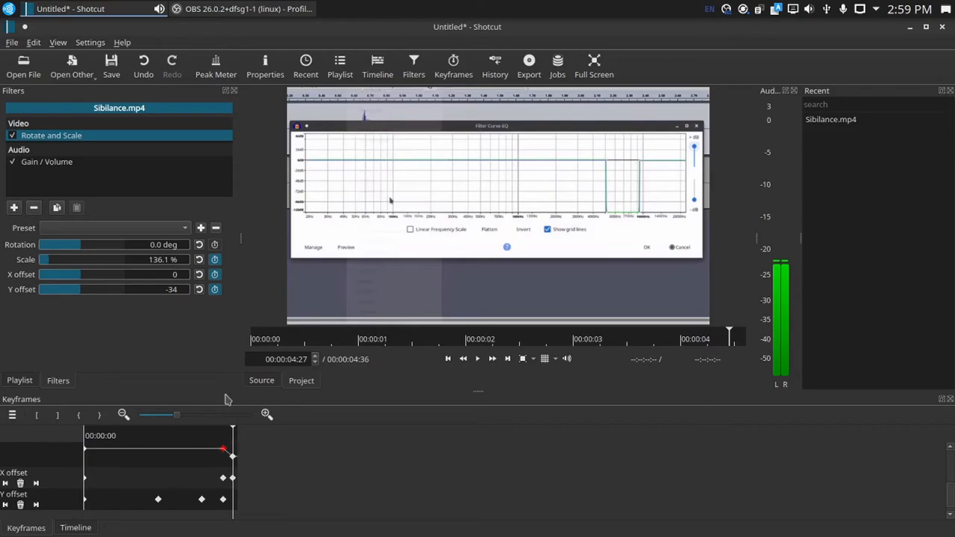
pyautogui.moveTo(88, 301)
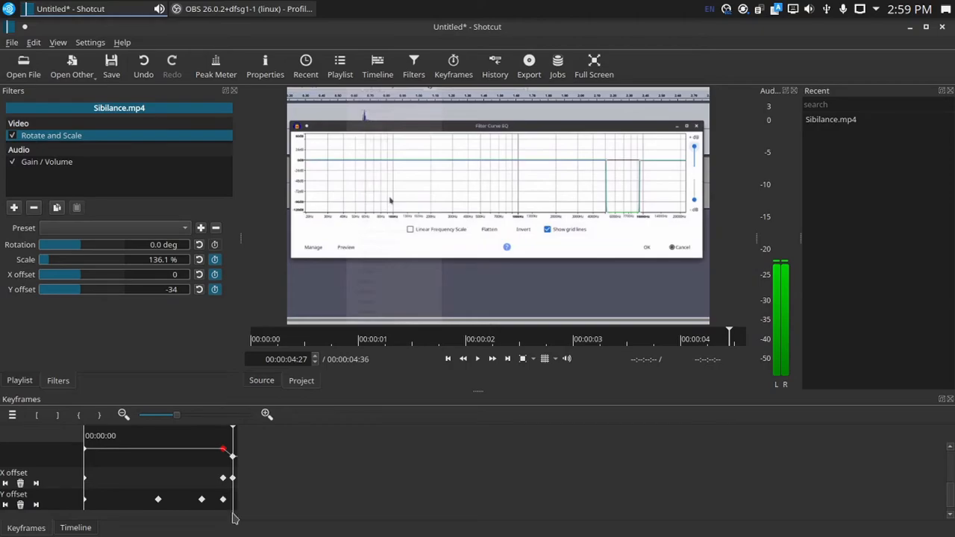
pyautogui.moveTo(200, 470)
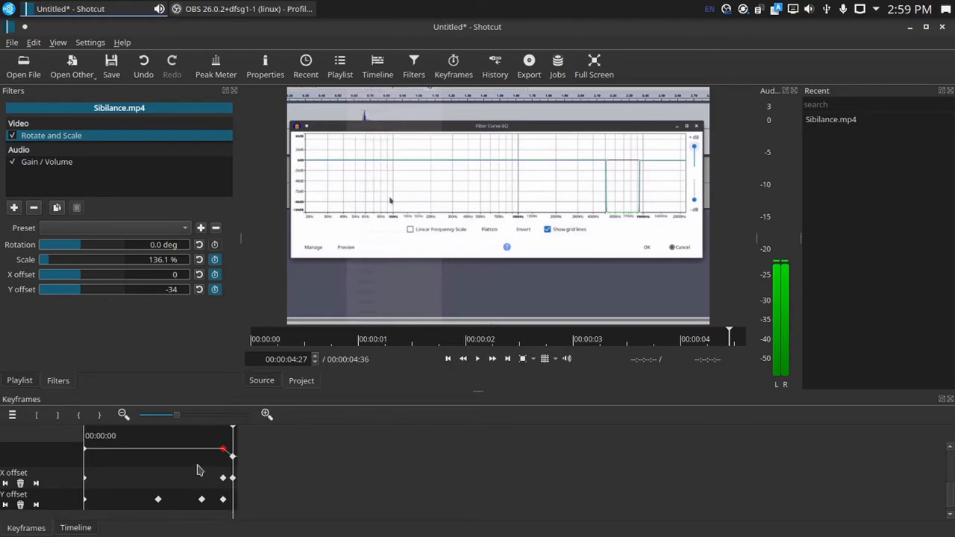
pyautogui.moveTo(200, 453)
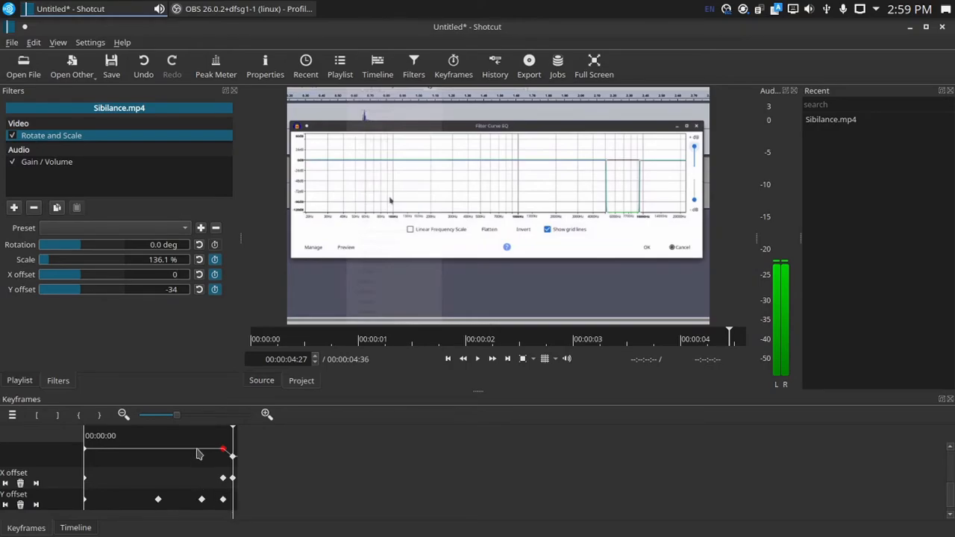
pyautogui.moveTo(170, 373)
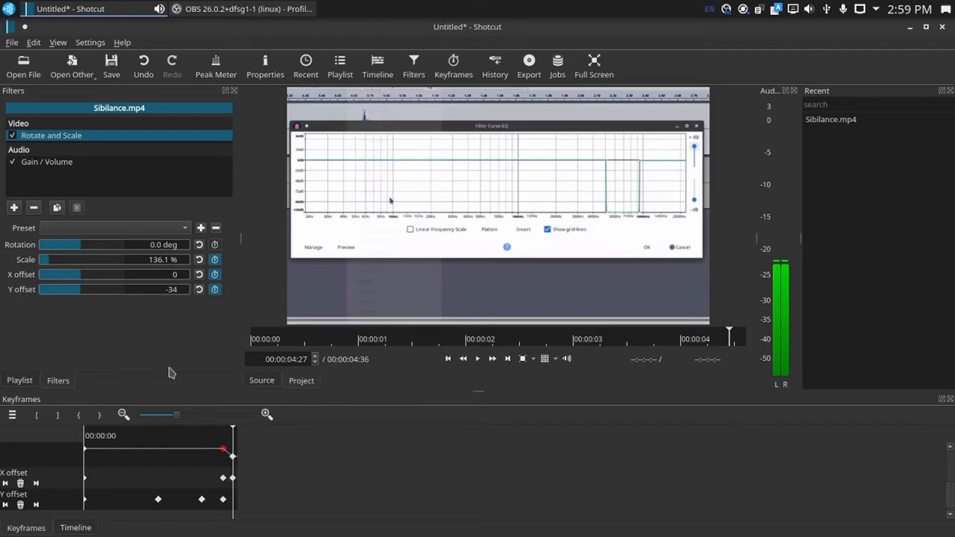
pyautogui.moveTo(943, 530)
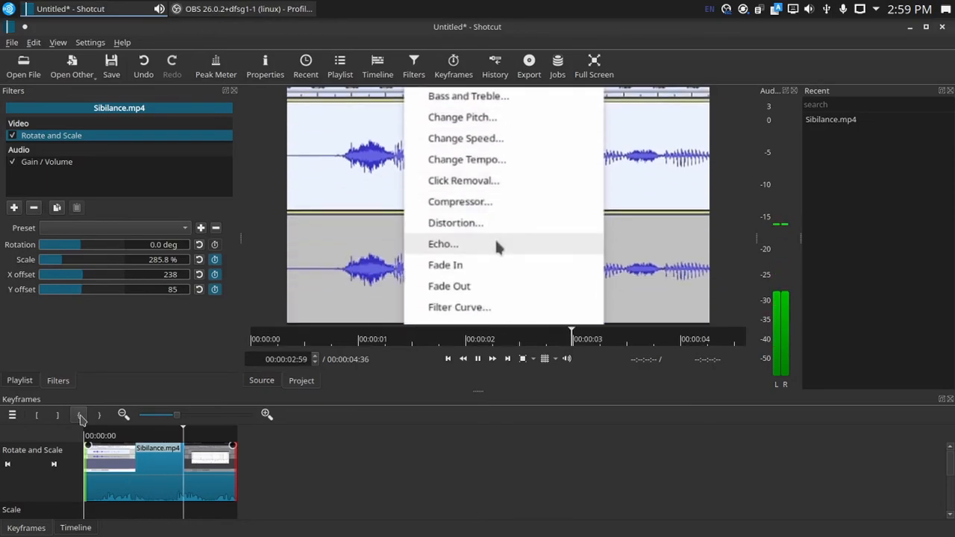
# - Collapse the Rotate and Scale parameter rows in the Keyframes panel
pyautogui.click(460, 307)
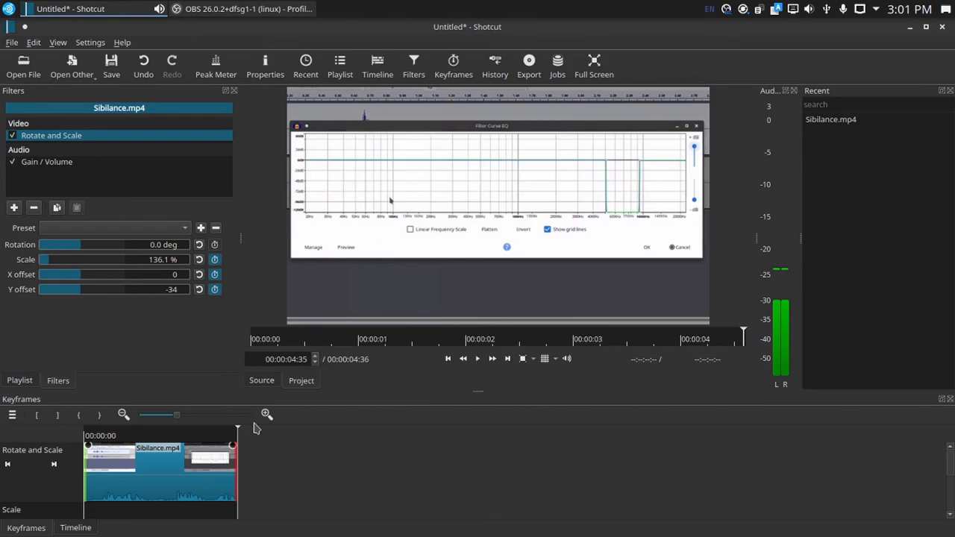
pyautogui.moveTo(399, 349)
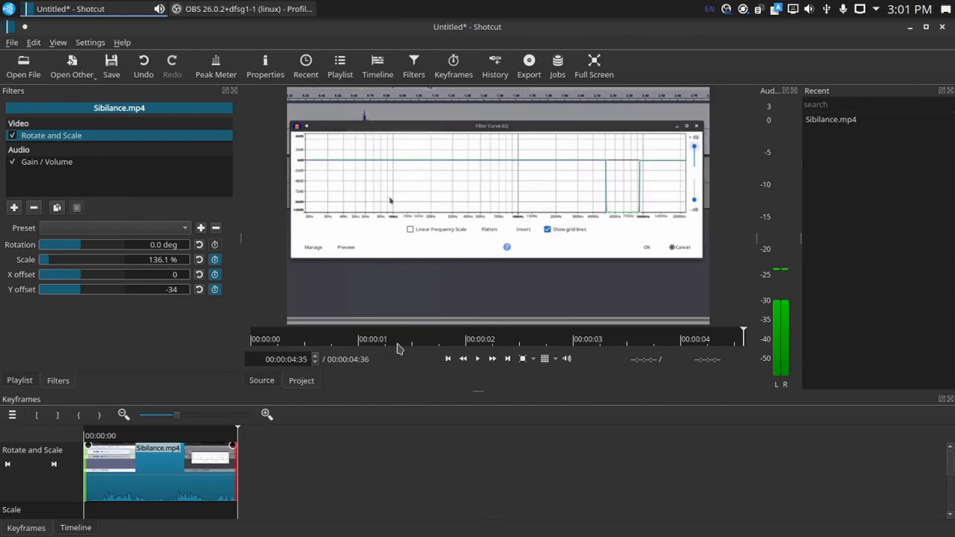